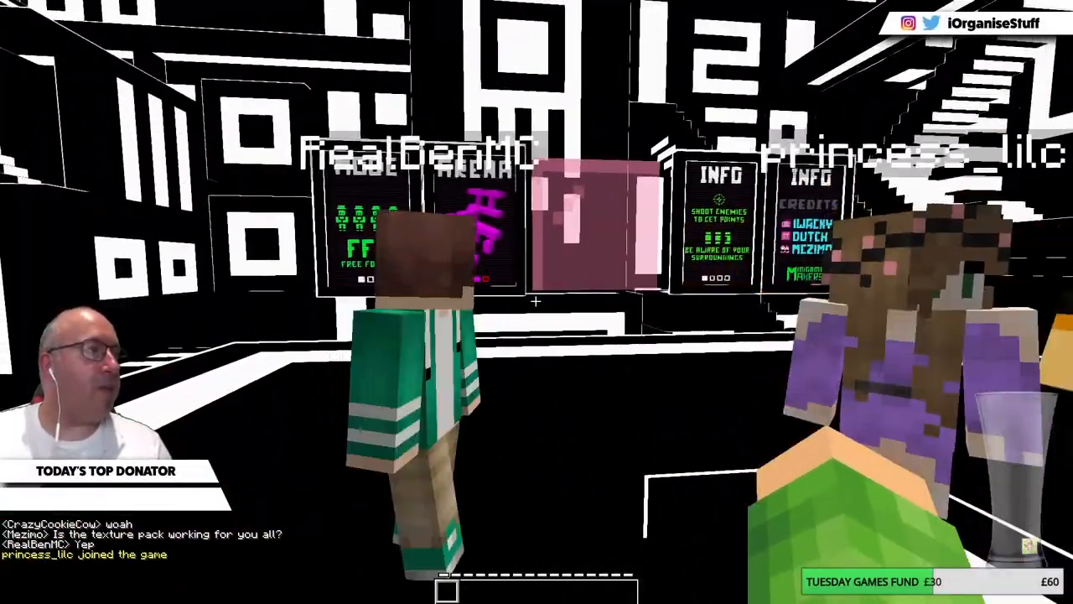
mouse_move(537, 302)
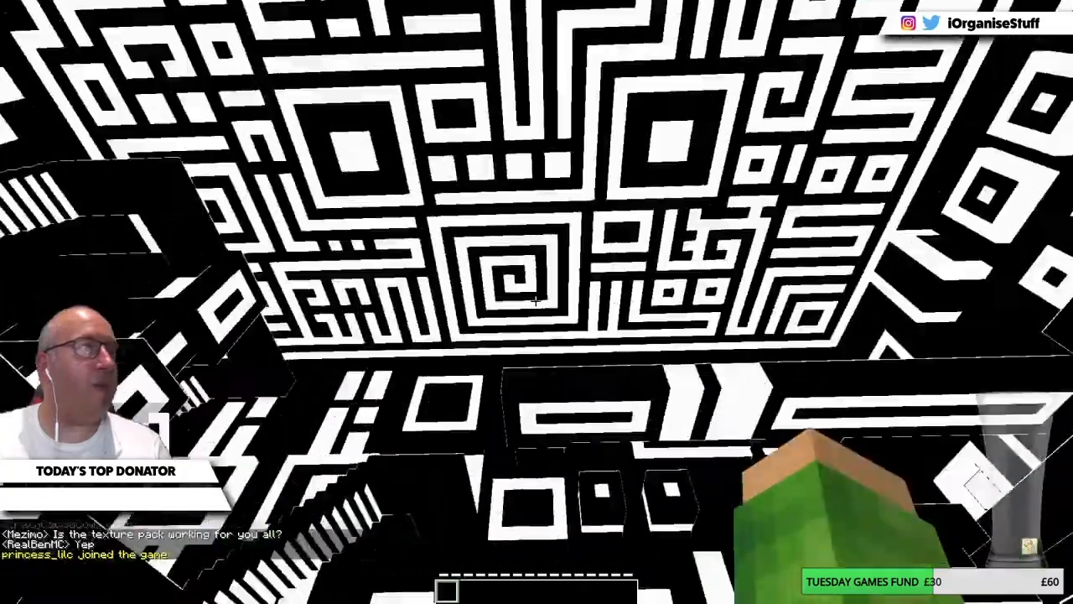